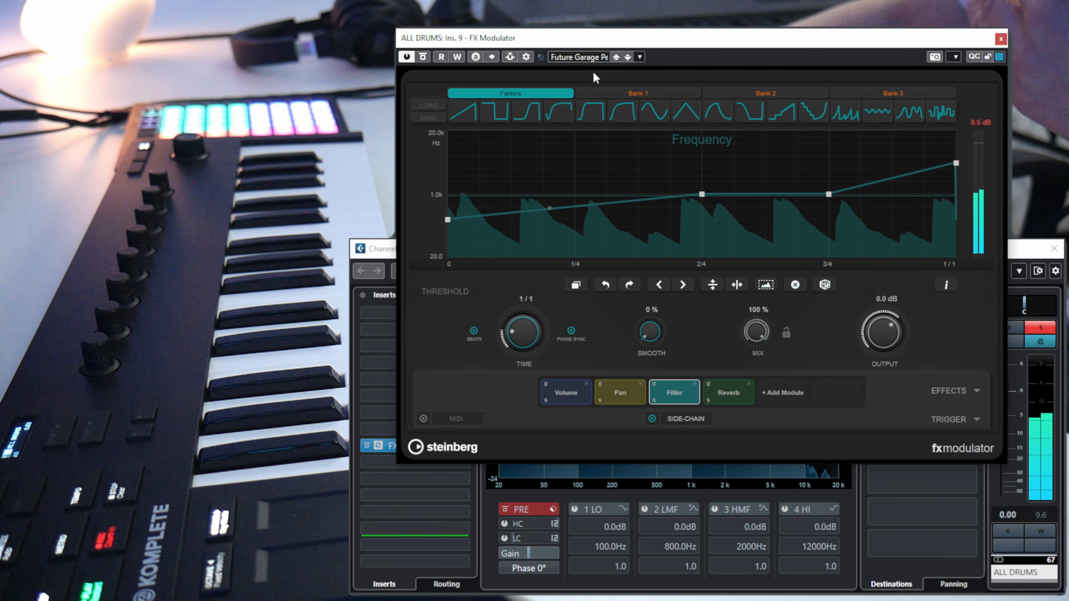
# Inspect the Pan module's curve and the Add Module list, then load the Fx Downlift 01 preset.
pyautogui.click(619, 395)
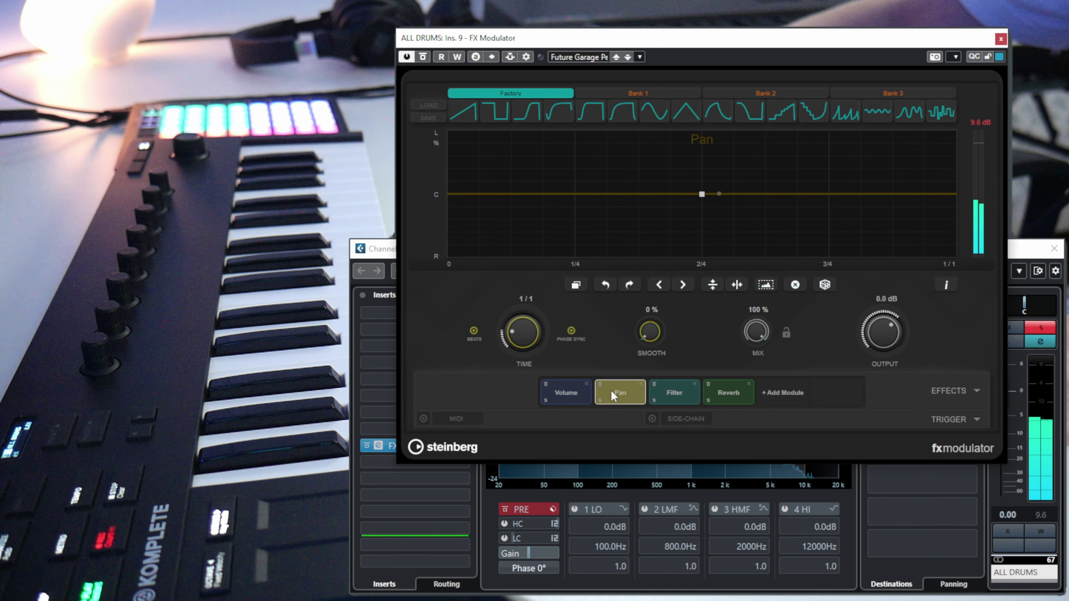
pyautogui.click(782, 392)
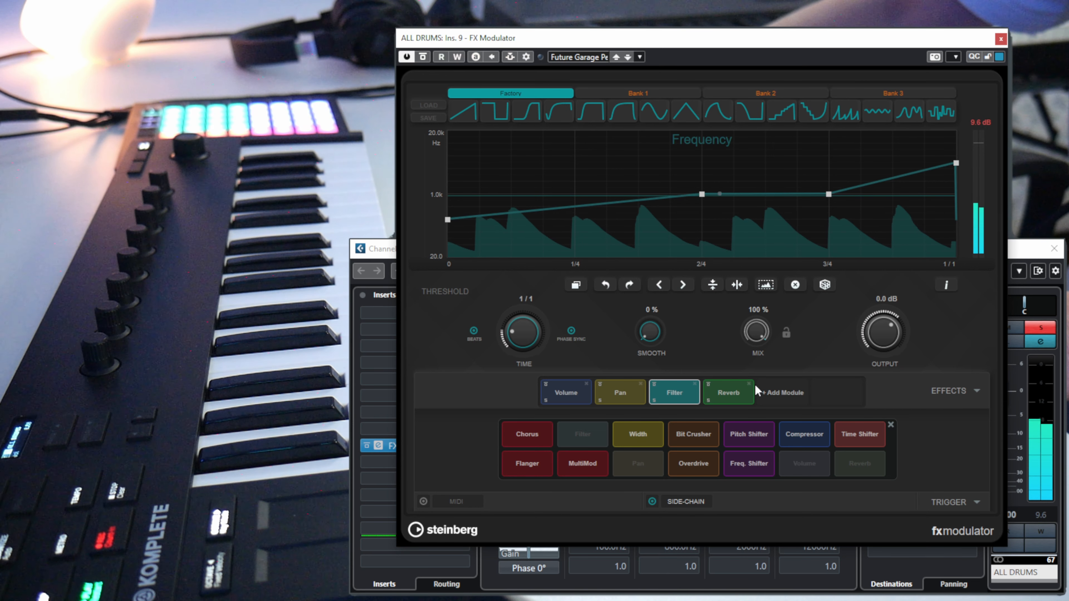
pyautogui.click(616, 57)
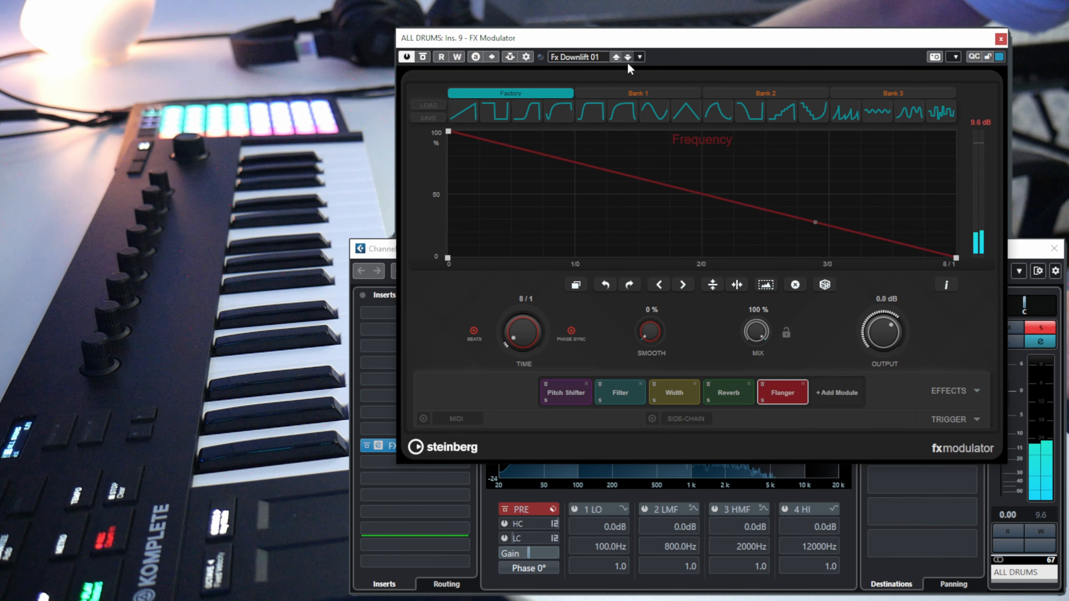
pyautogui.moveTo(628, 57)
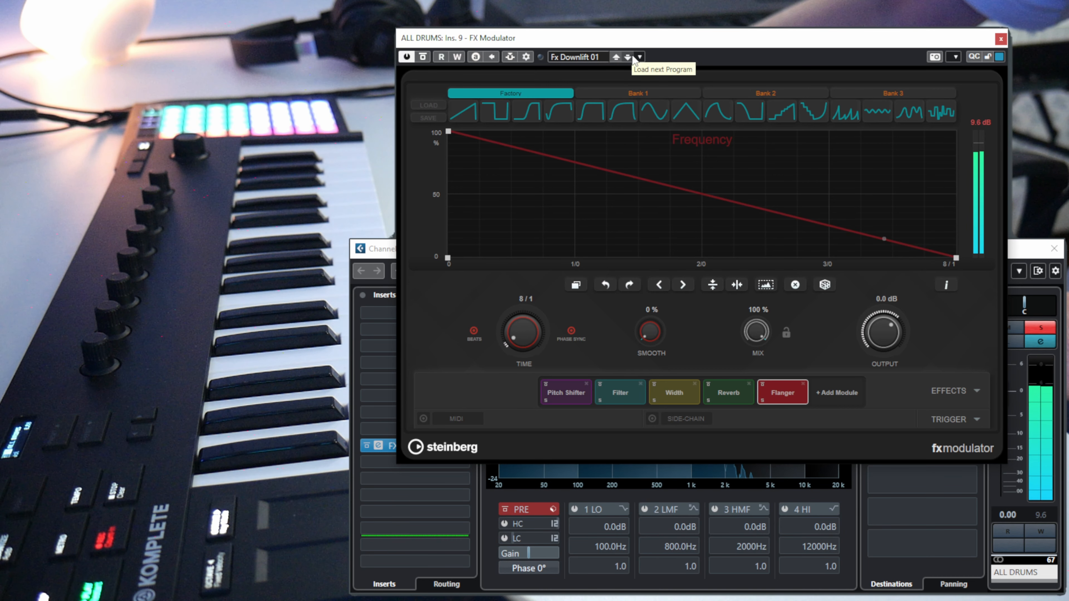
# Step through FX Sequence 1, Fx Spinup 01, Gritty Acid, House Perc Loop and land on Hypnotic Arp.
pyautogui.click(627, 57)
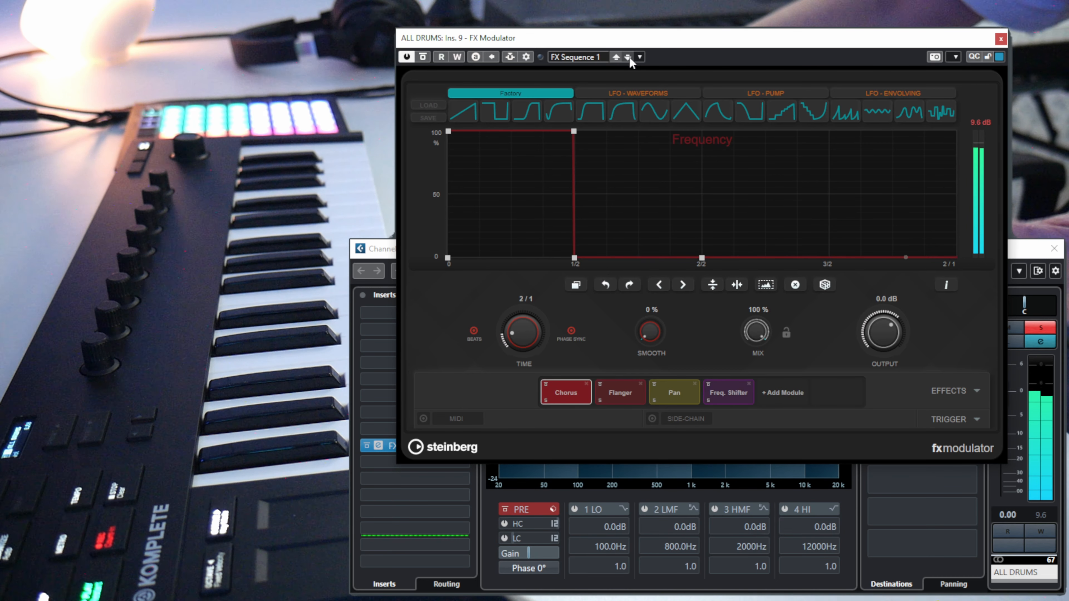
pyautogui.click(627, 57)
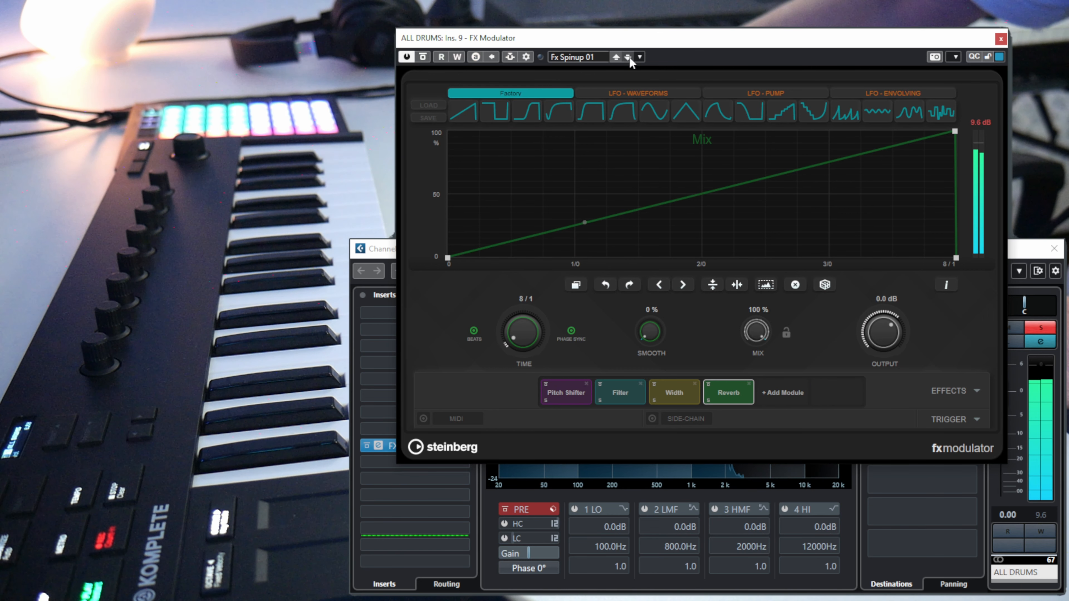
pyautogui.click(628, 56)
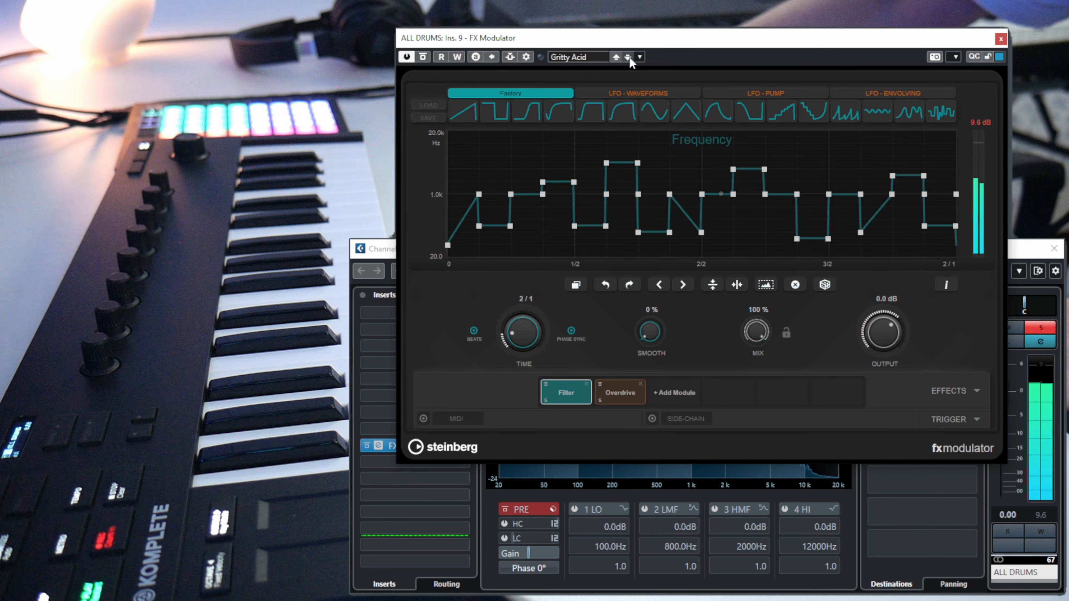
pyautogui.click(627, 57)
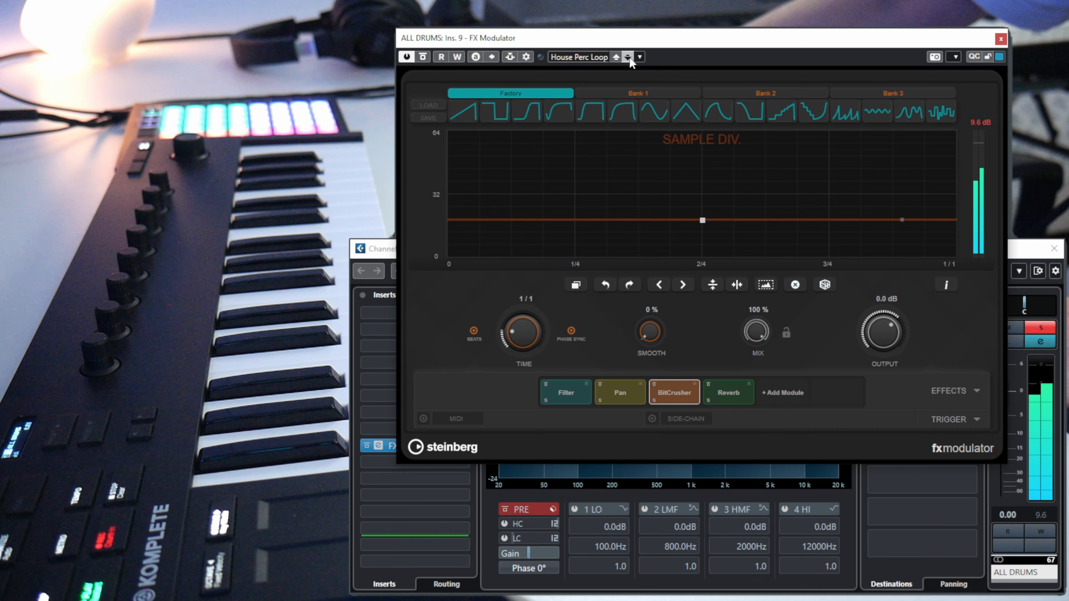
pyautogui.click(627, 57)
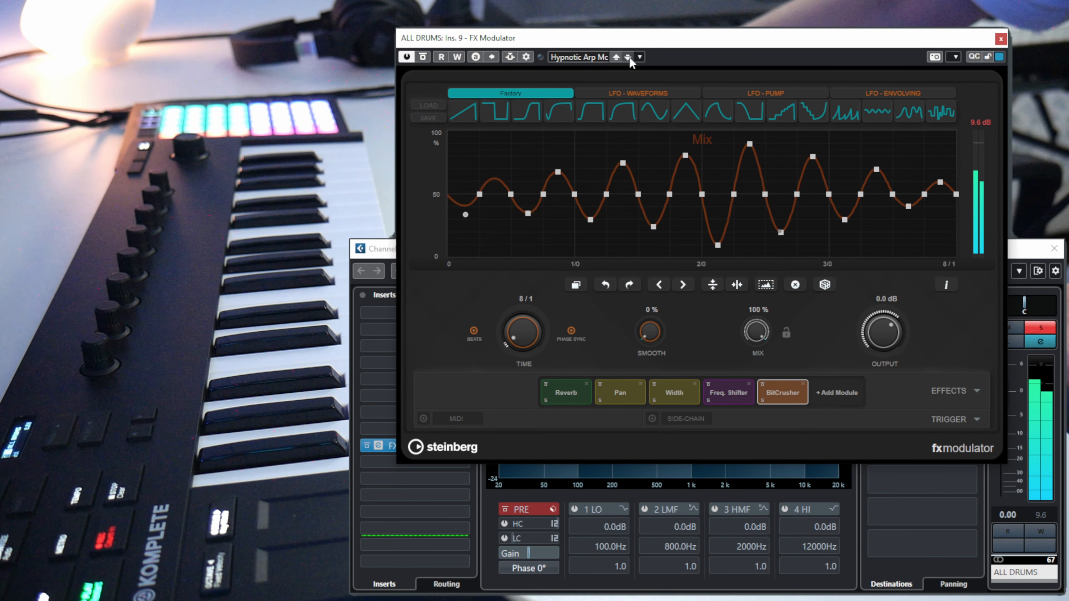